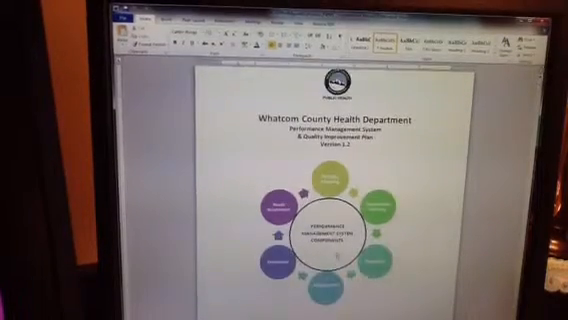
{"action": "scroll", "scroll_direction": "down", "scroll_amount": 3}
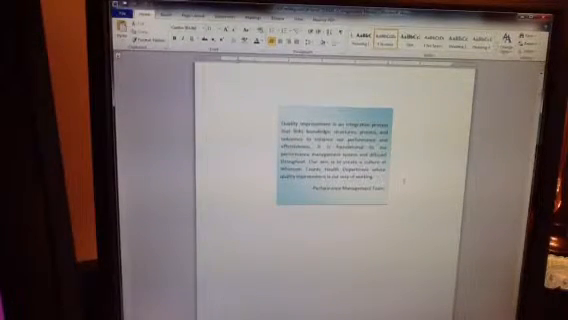
{"action": "scroll", "scroll_direction": "down", "scroll_amount": 3}
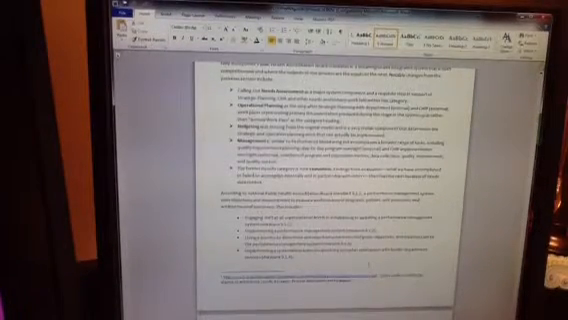
{"action": "scroll", "scroll_direction": "down", "scroll_amount": 3}
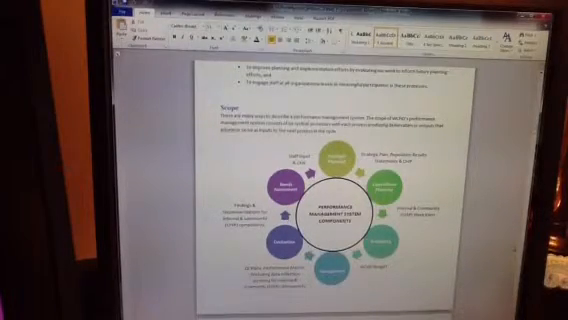
{"action": "scroll", "scroll_direction": "down", "scroll_amount": 3}
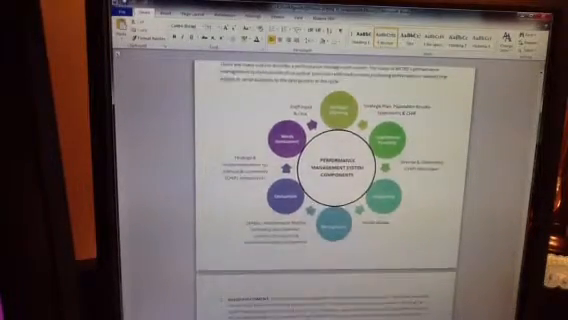